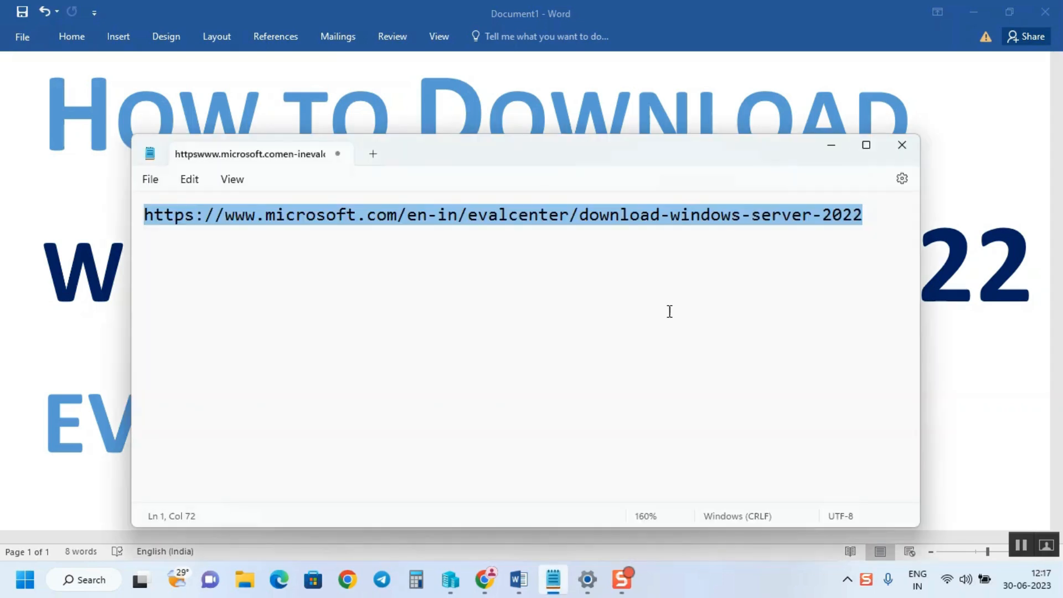
mouse_move(538, 230)
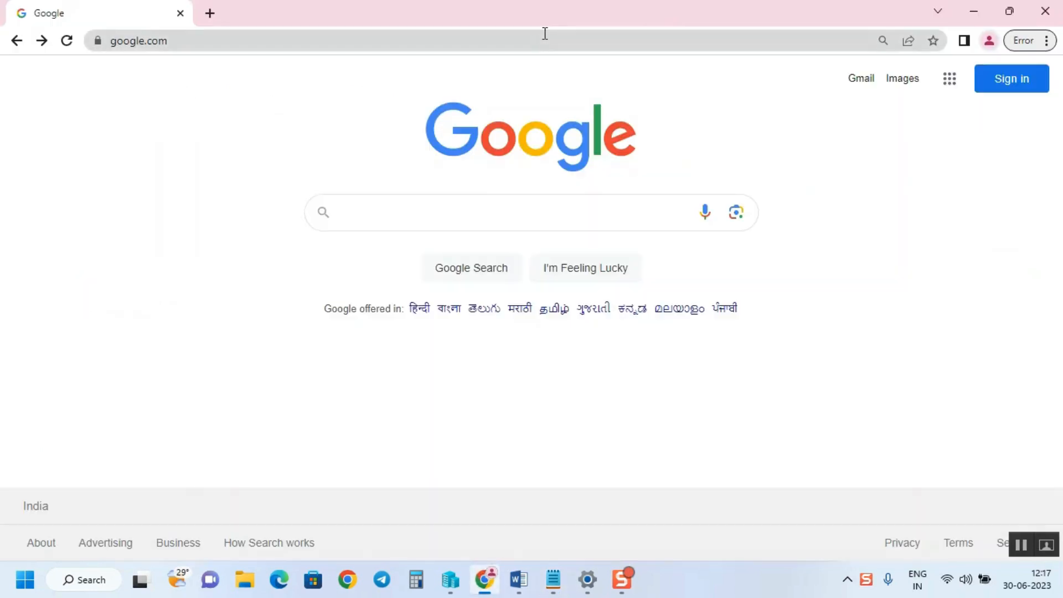
Step: Enter microsoft.com/en-in/evalcenter/download-windows-server-2022 in the address bar to load the download page
text(microsoft.com/en-in/evalcenter/download-windows-server-2022)
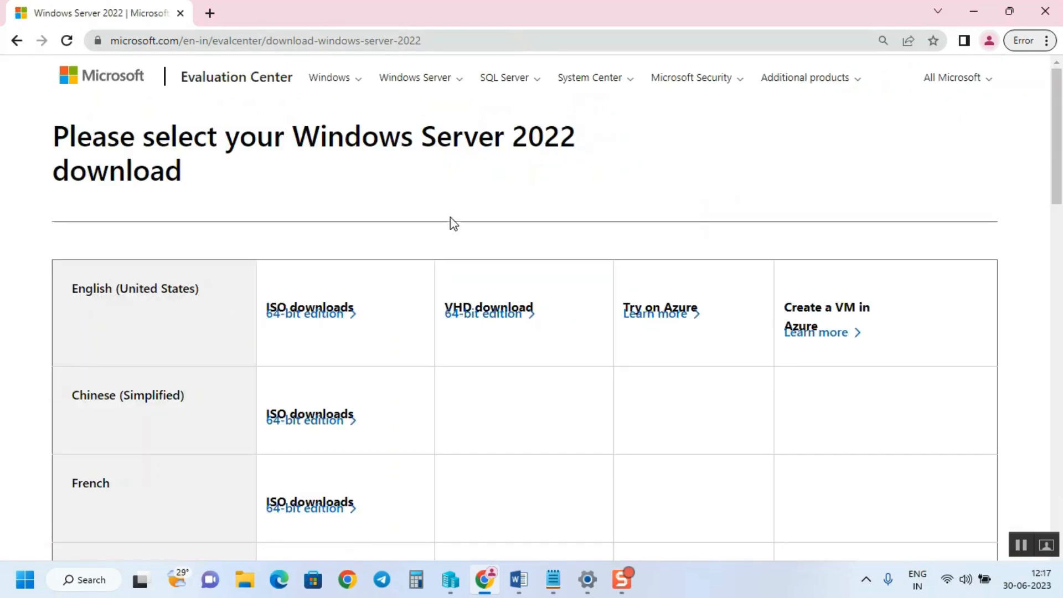
scroll(down, 3)
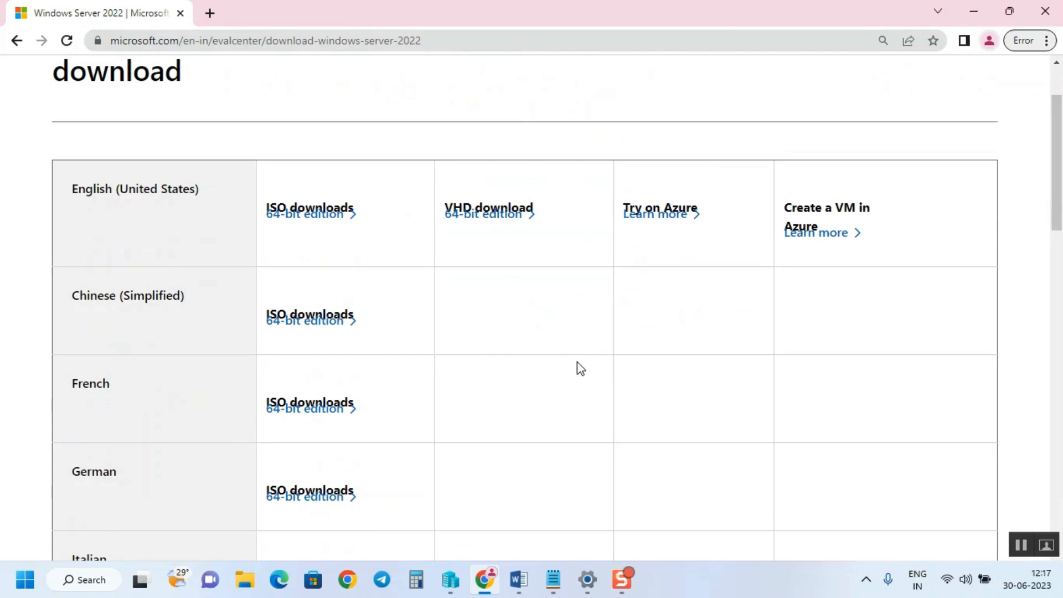
scroll(up, 3)
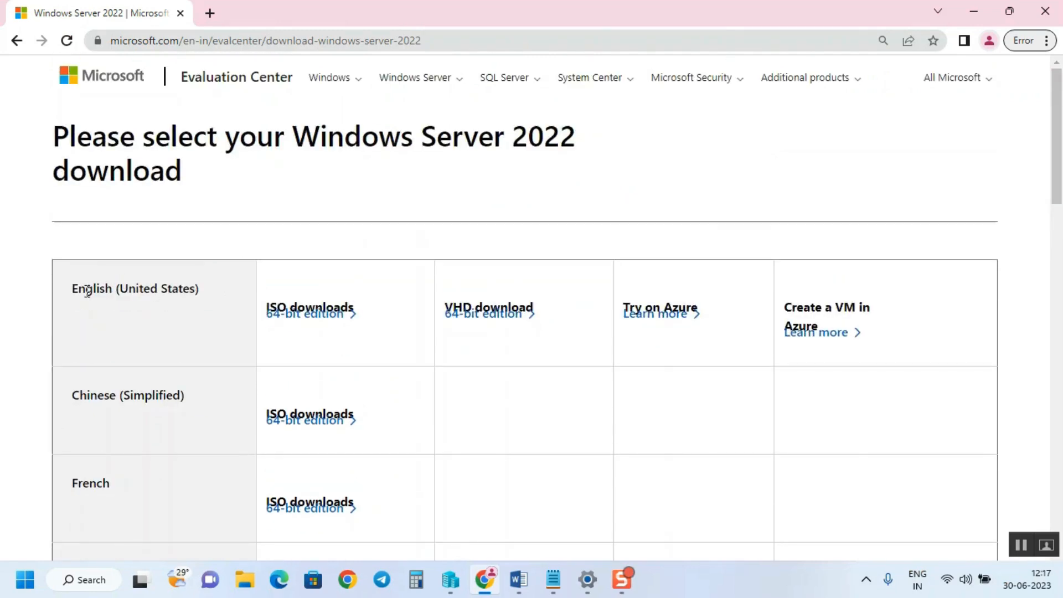
scroll(down, 3)
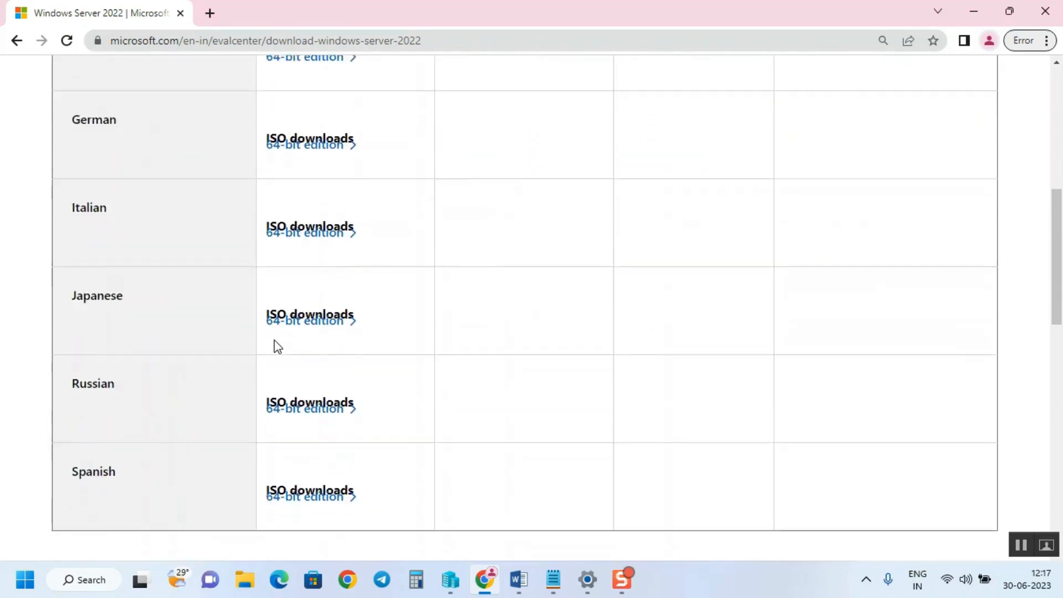
scroll(up, 3)
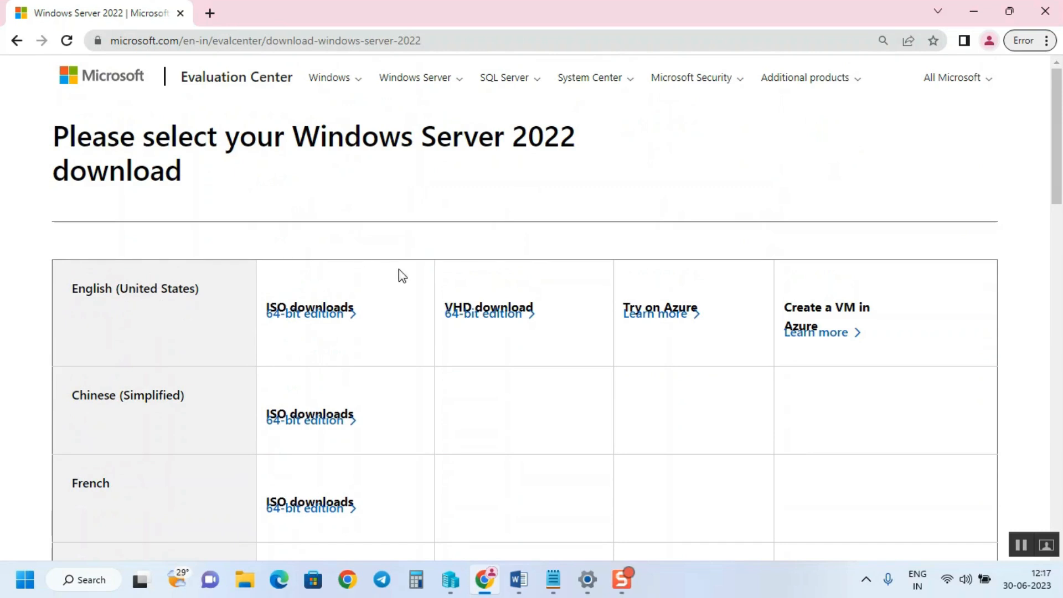
mouse_move(461, 296)
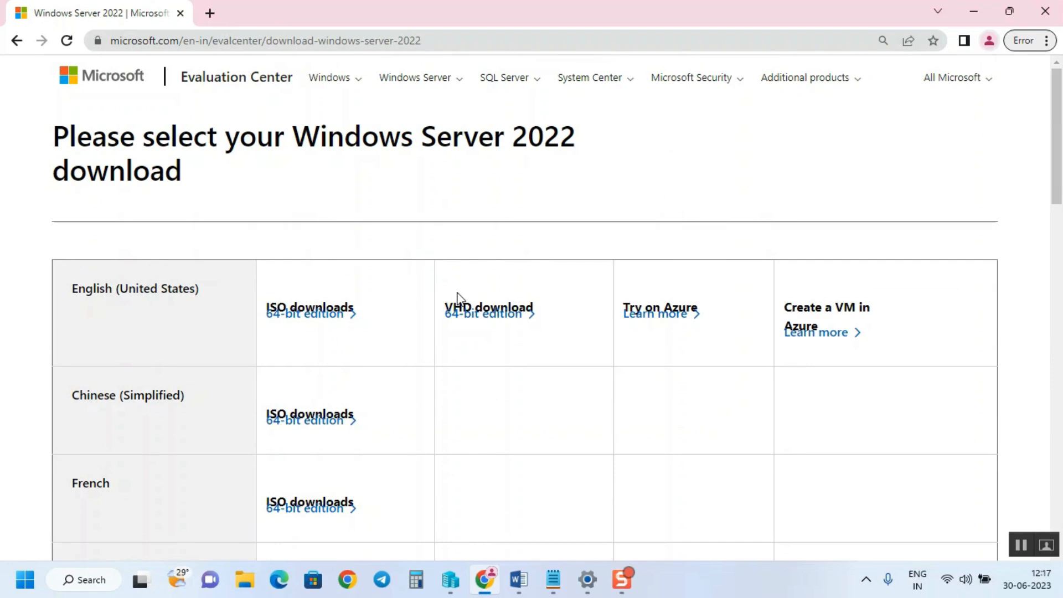
mouse_move(352, 283)
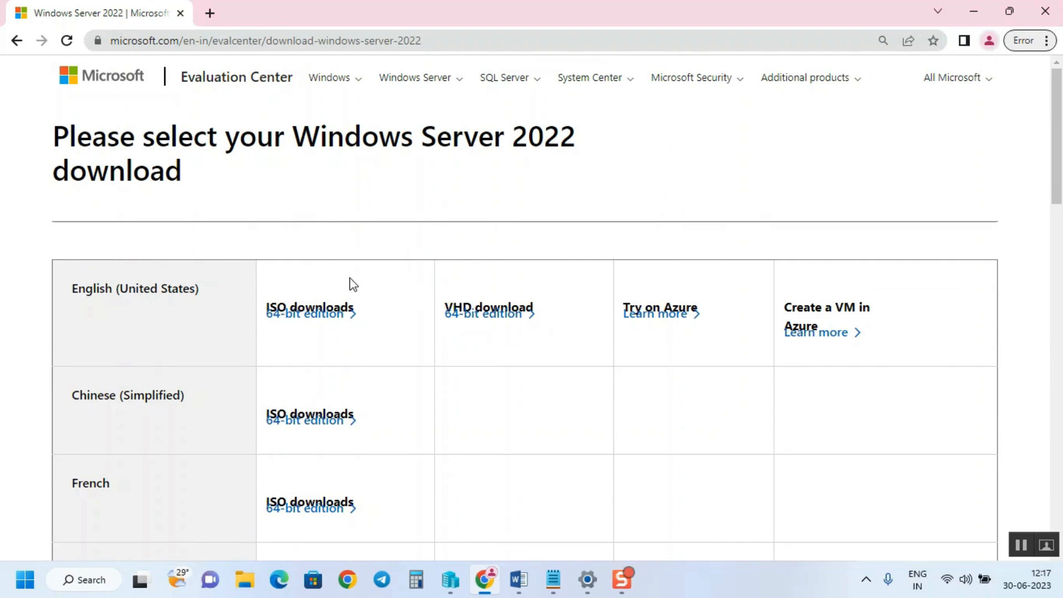
mouse_move(246, 344)
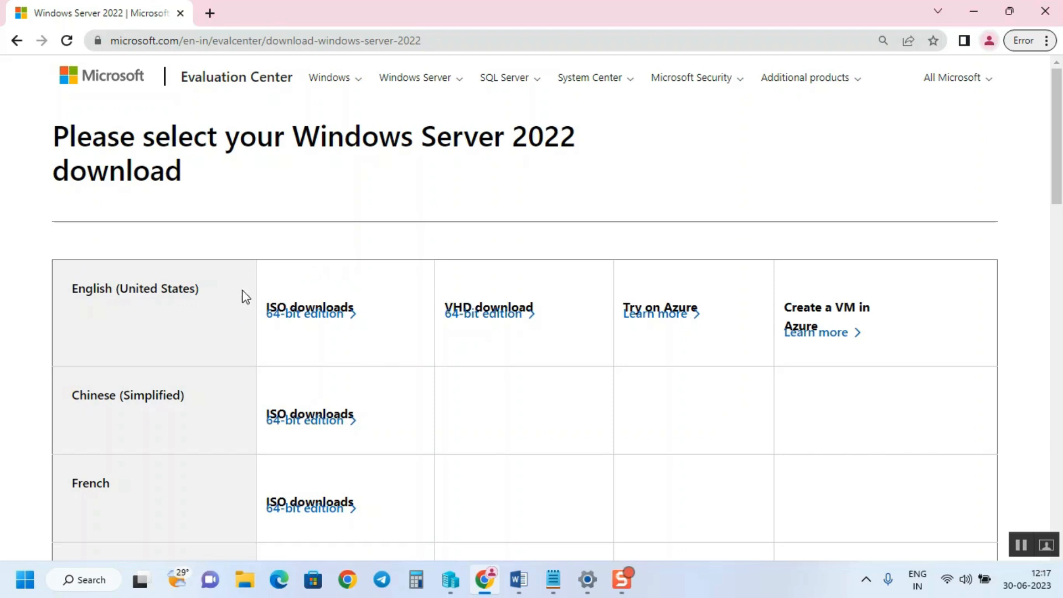
mouse_move(311, 313)
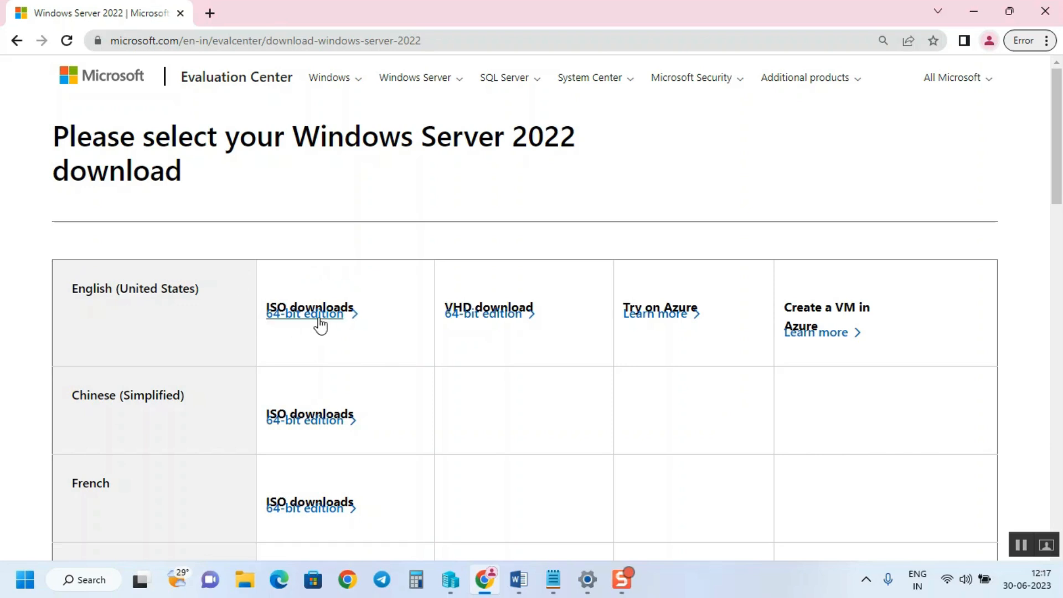
mouse_move(361, 331)
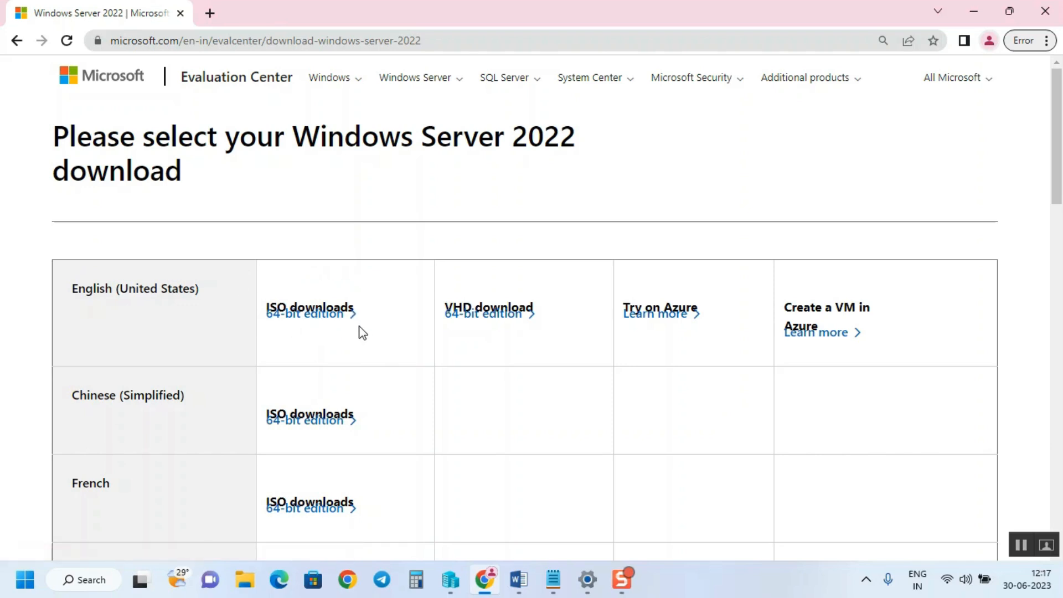
mouse_move(439, 320)
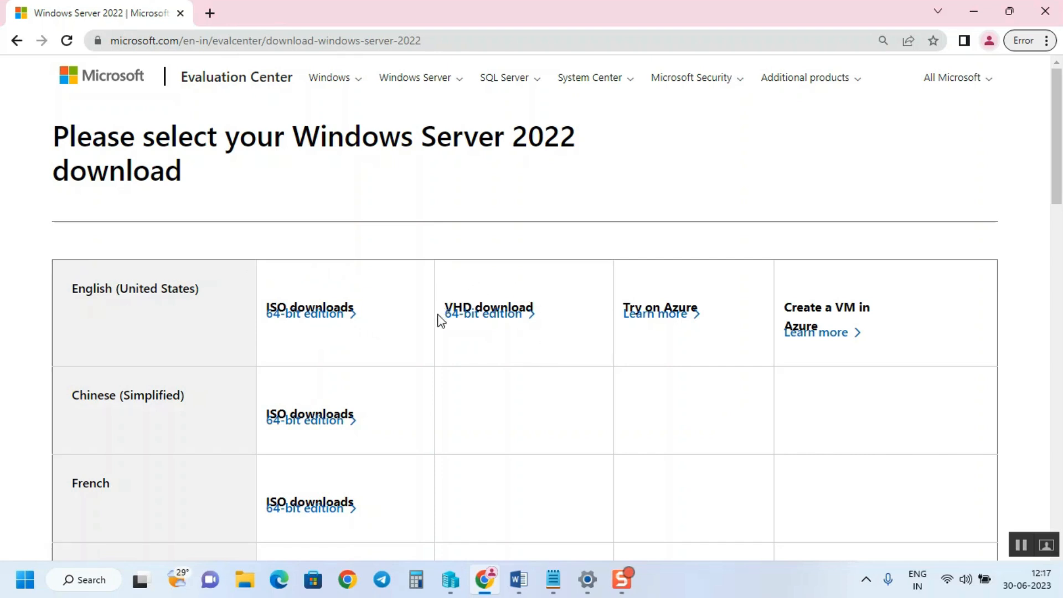
mouse_move(444, 277)
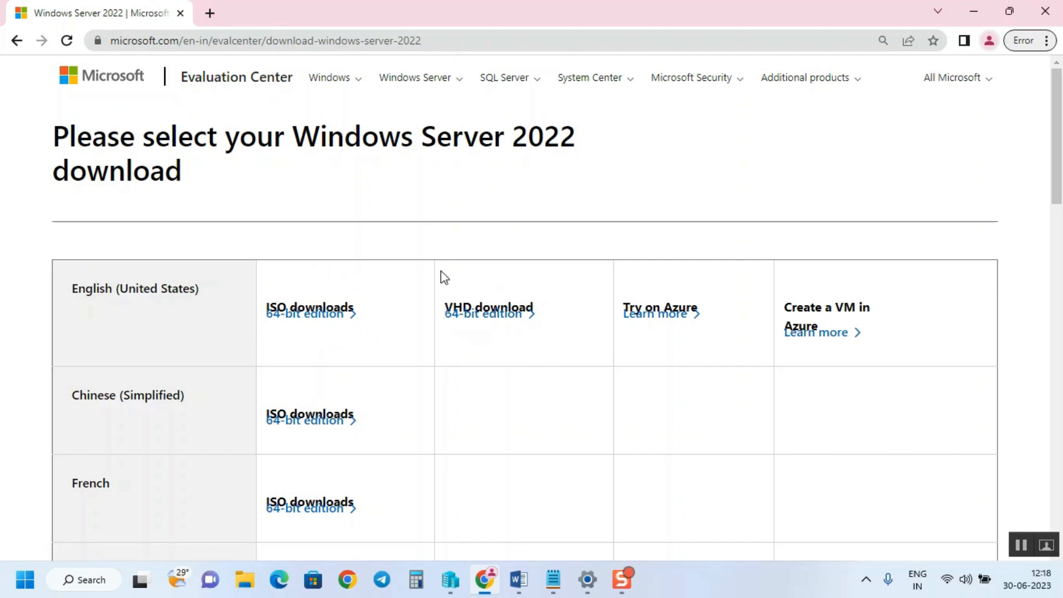
mouse_move(436, 342)
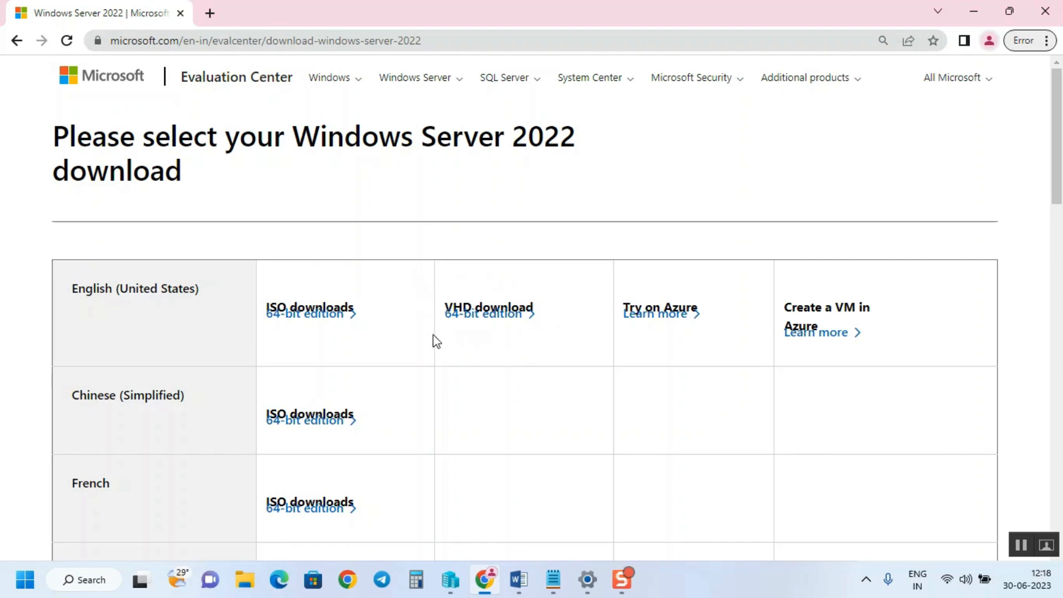
mouse_move(561, 329)
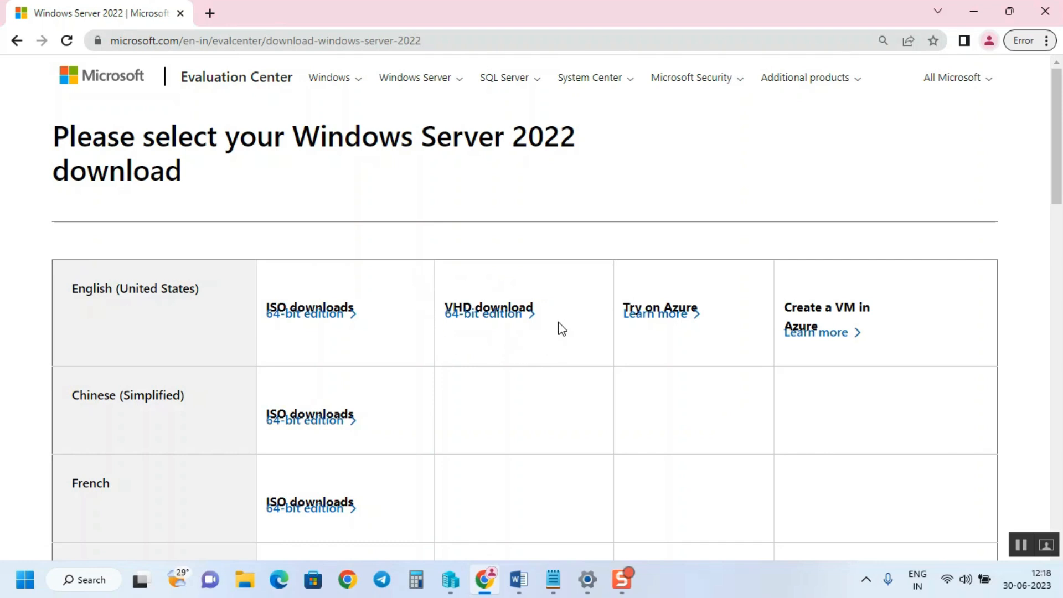
mouse_move(450, 292)
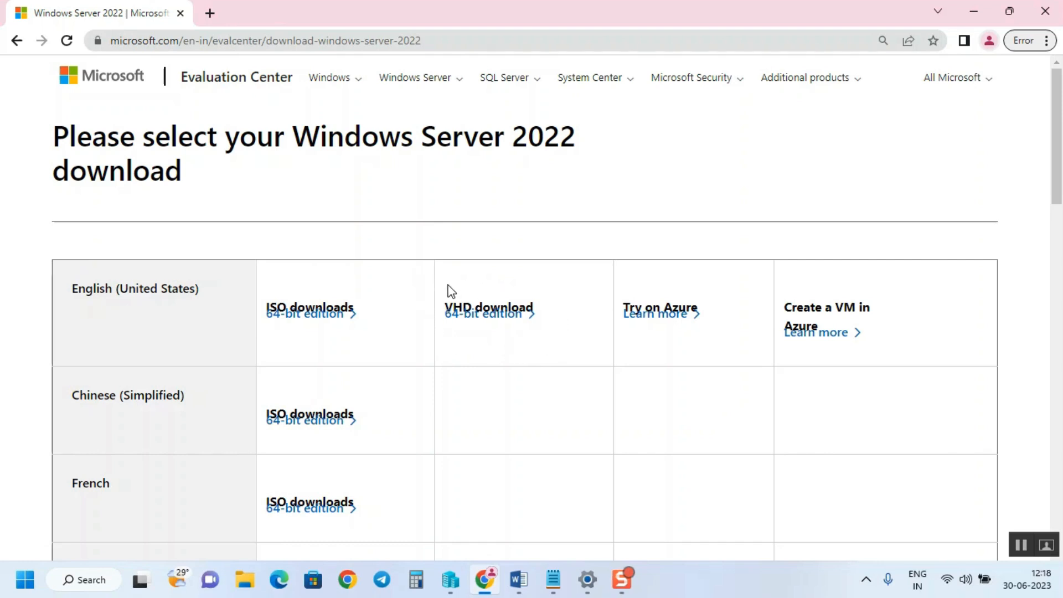
mouse_move(440, 292)
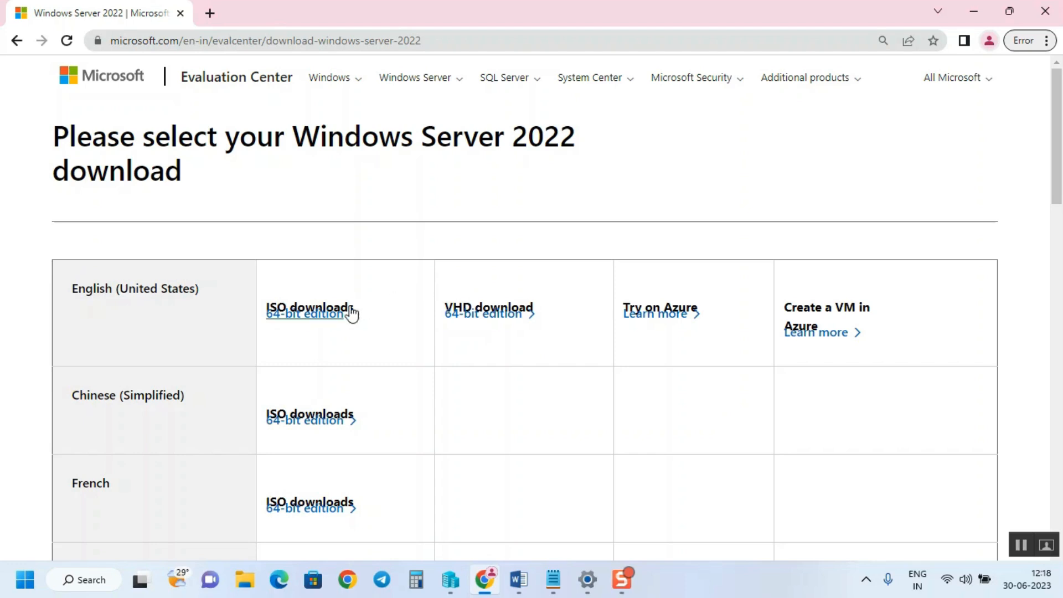
Step: Download the English (United States) 64-bit ISO and view it in Recent Downloads
click(309, 314)
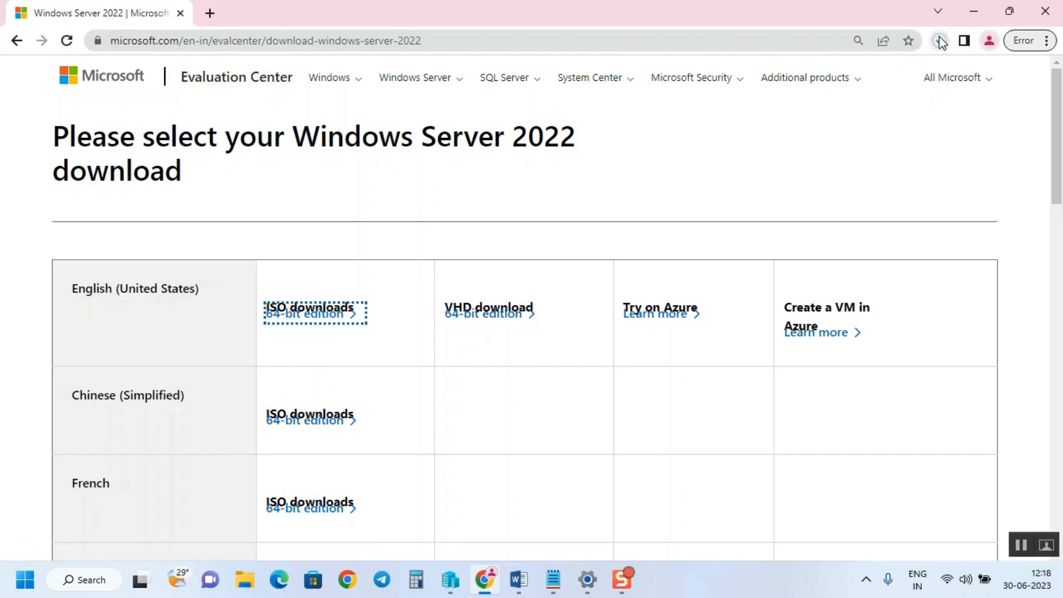
click(939, 41)
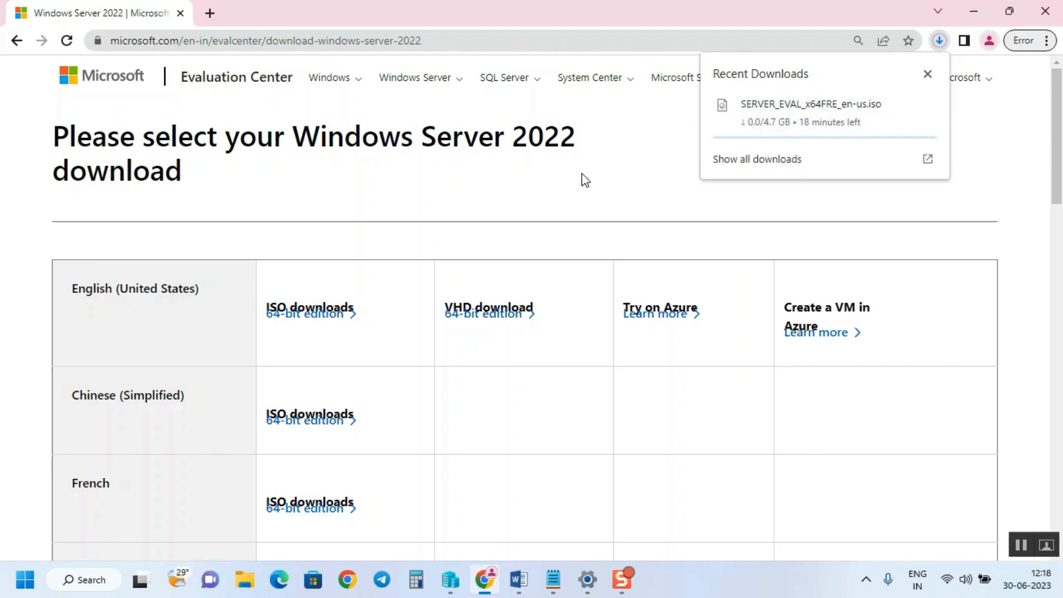
Step: Dismiss the Recent Downloads bubble while the 4.7 GB ISO keeps downloading
click(926, 74)
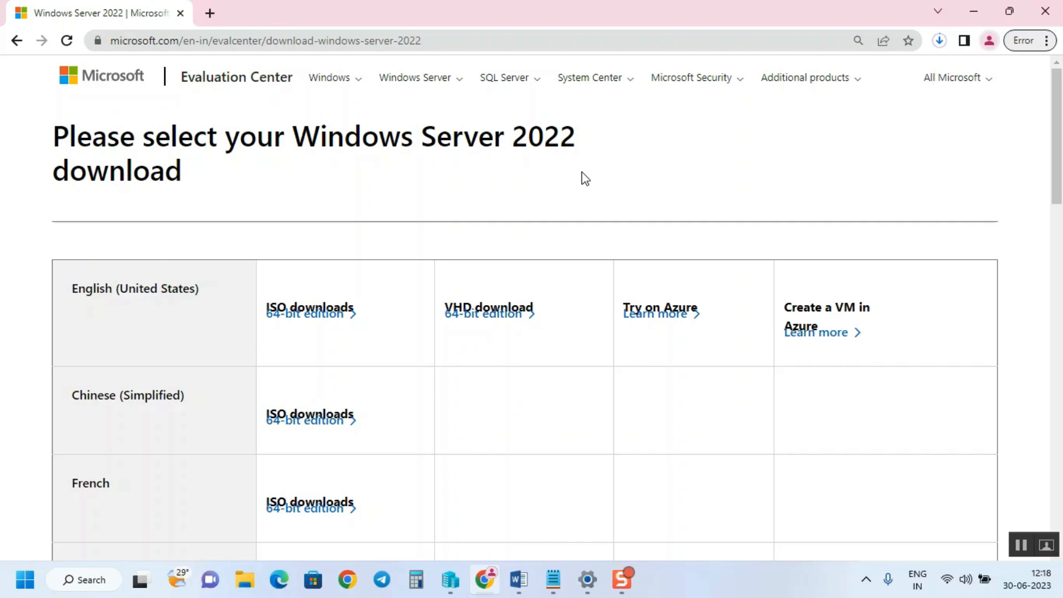
mouse_move(643, 590)
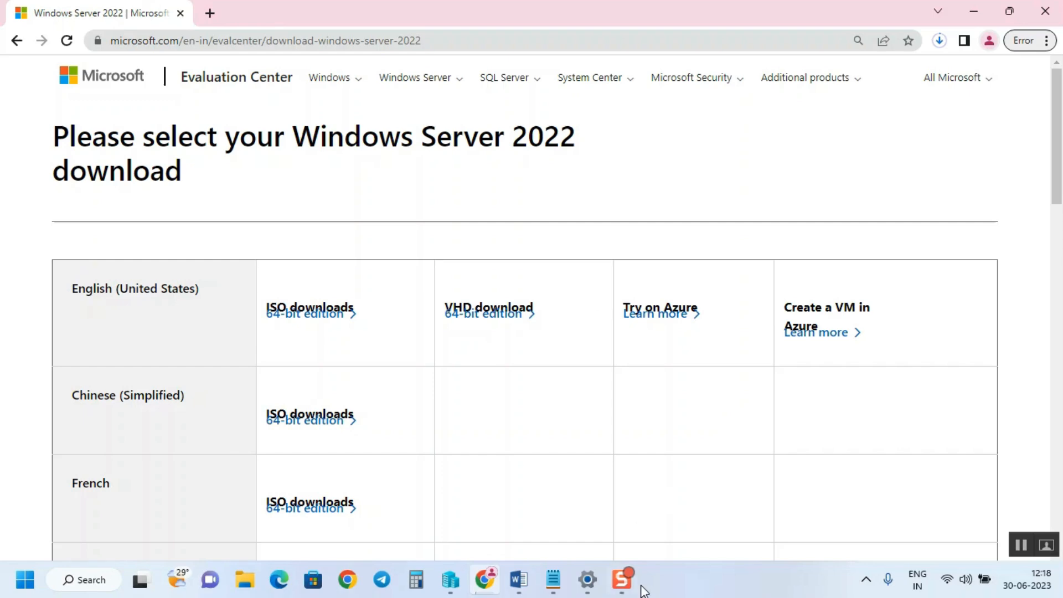